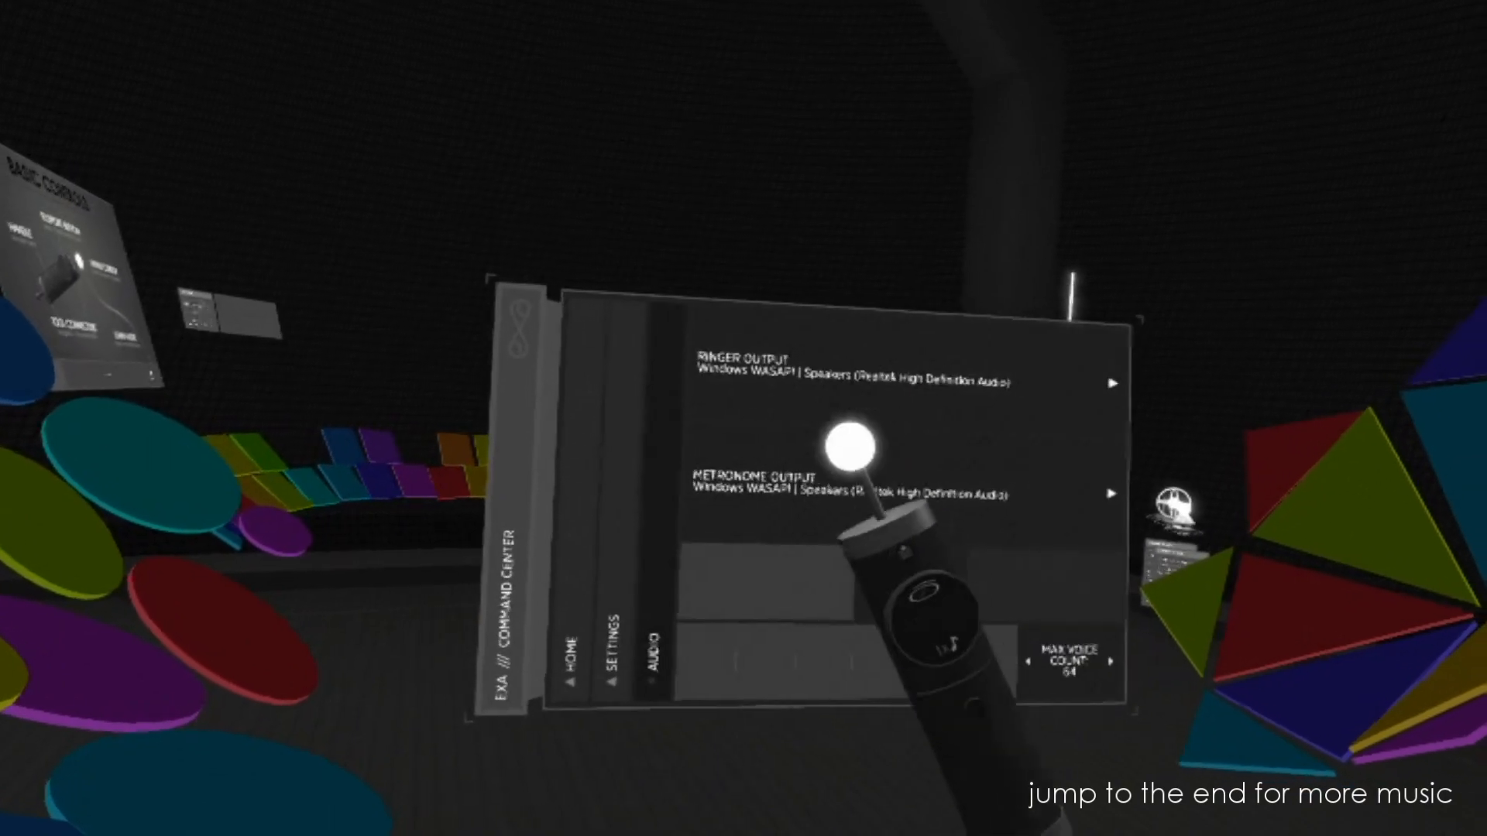
# Exit the Audio output settings and return to the Command Center's Home menu.
pyautogui.click(1109, 384)
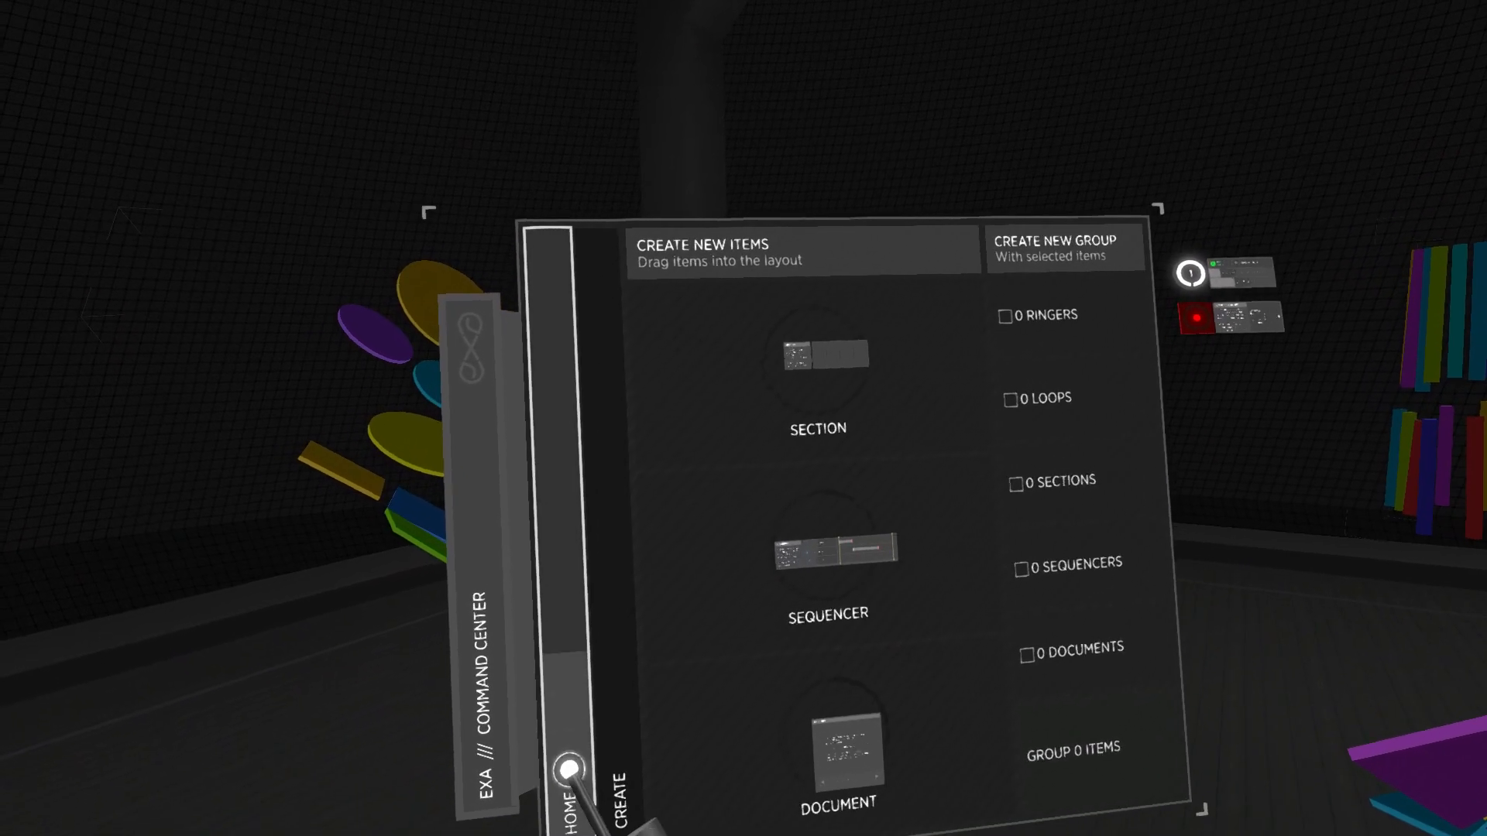
pyautogui.click(569, 777)
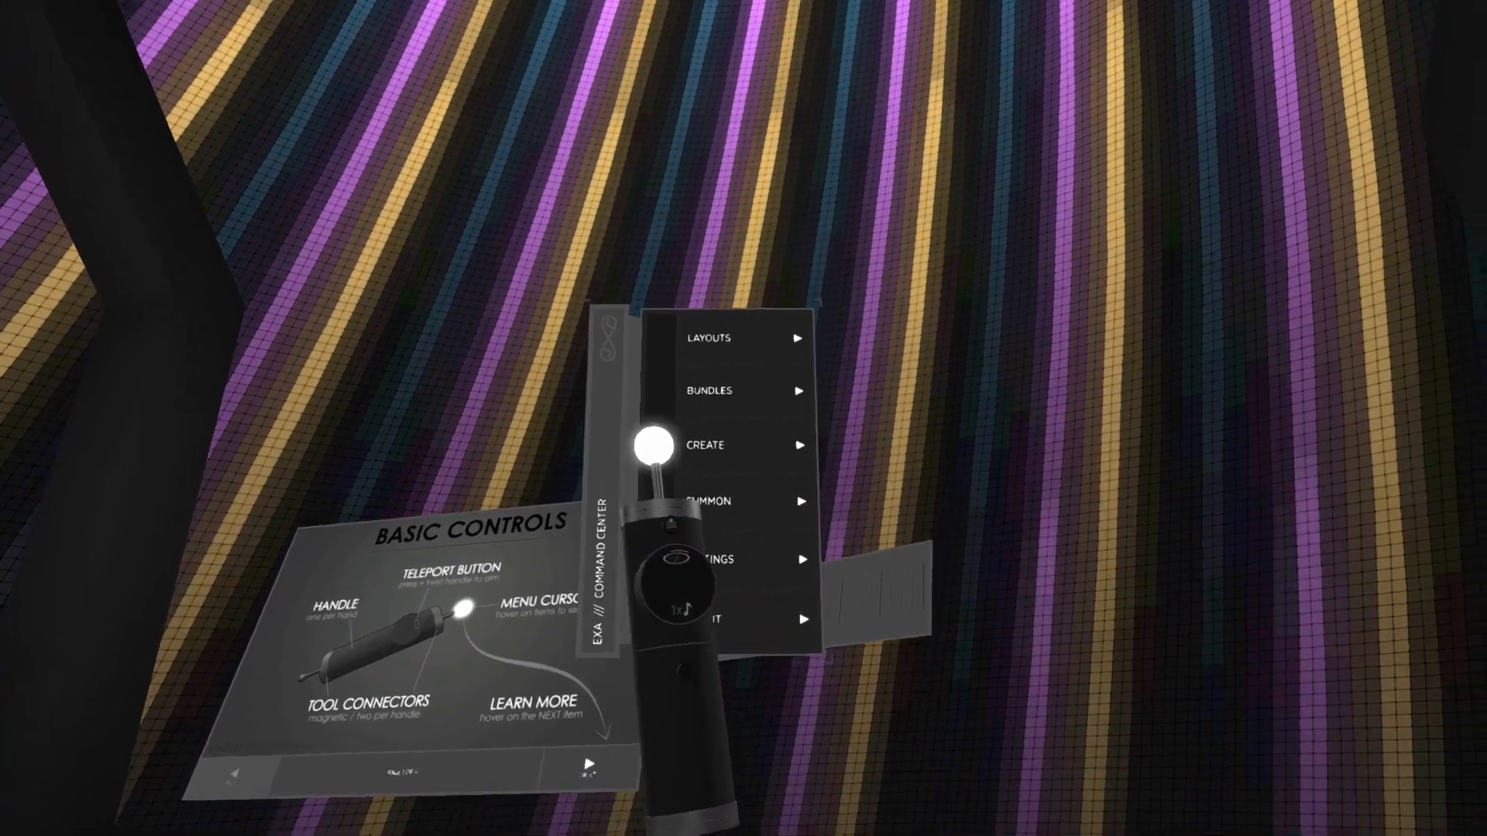
# Check Layouts, then use Create's 'Group 17 Items' to group the selected ringers.
pyautogui.click(740, 338)
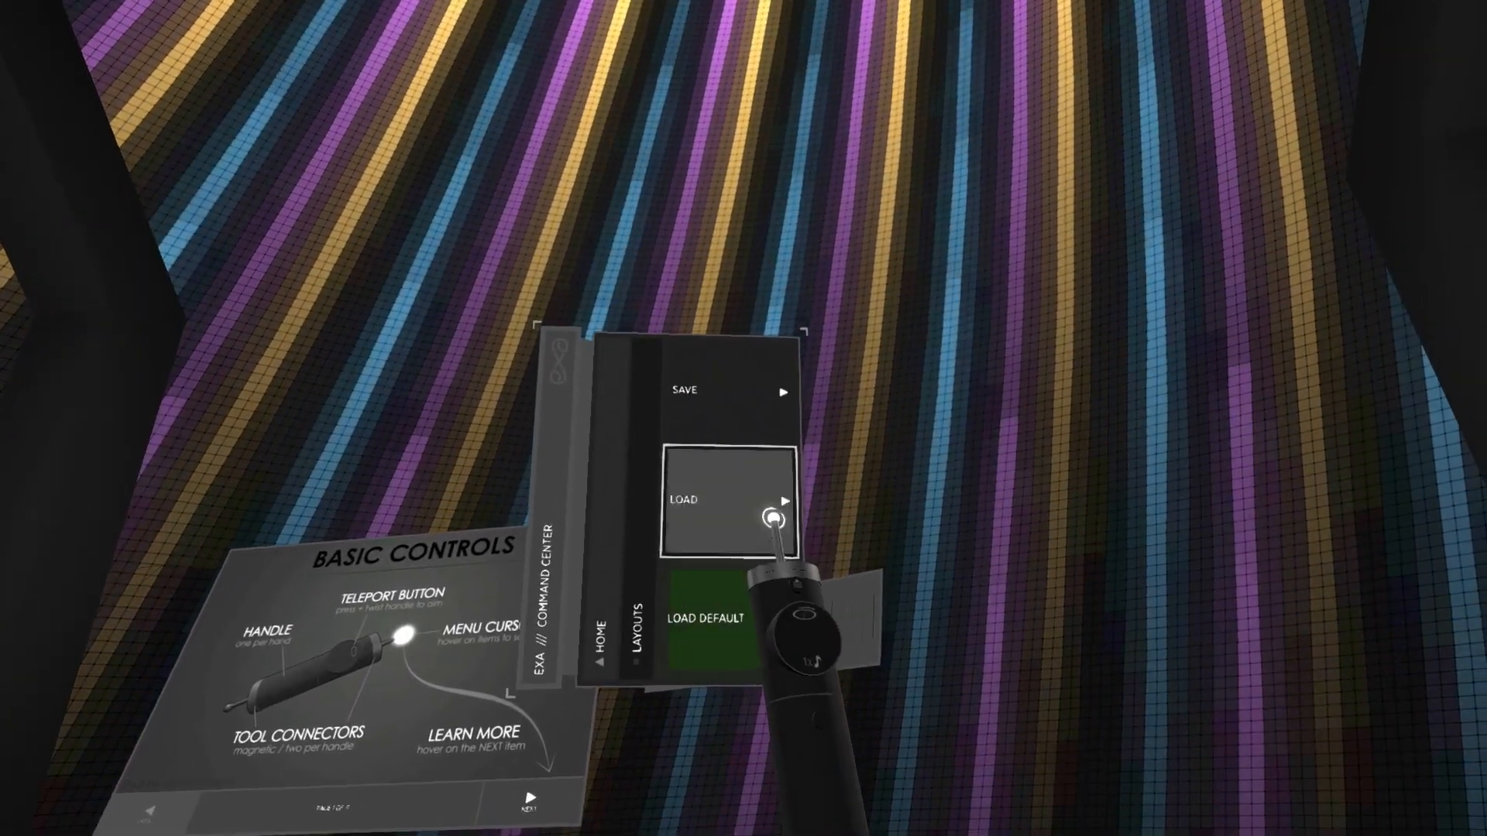
pyautogui.click(680, 501)
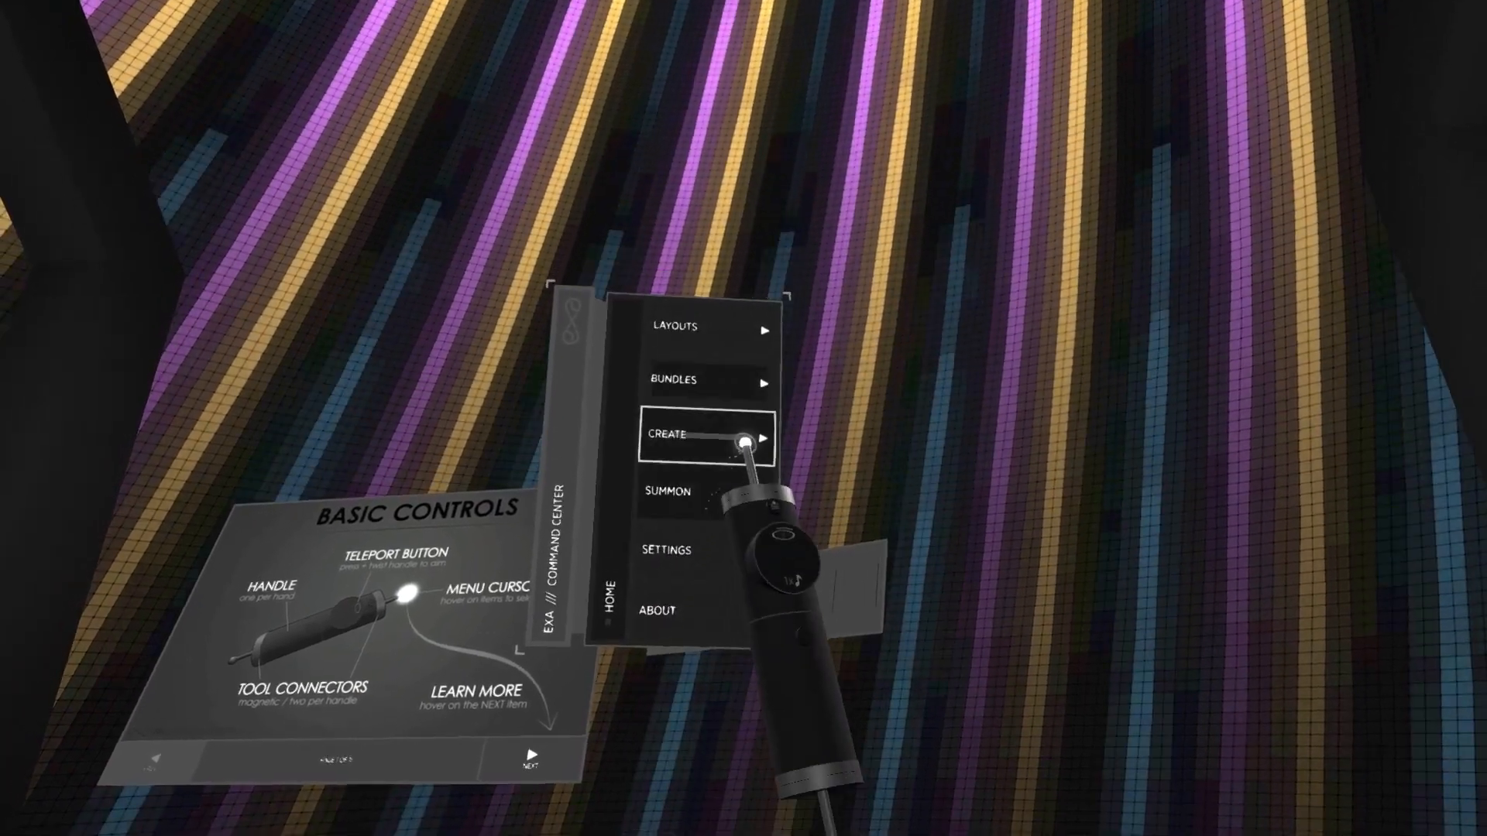
pyautogui.click(666, 437)
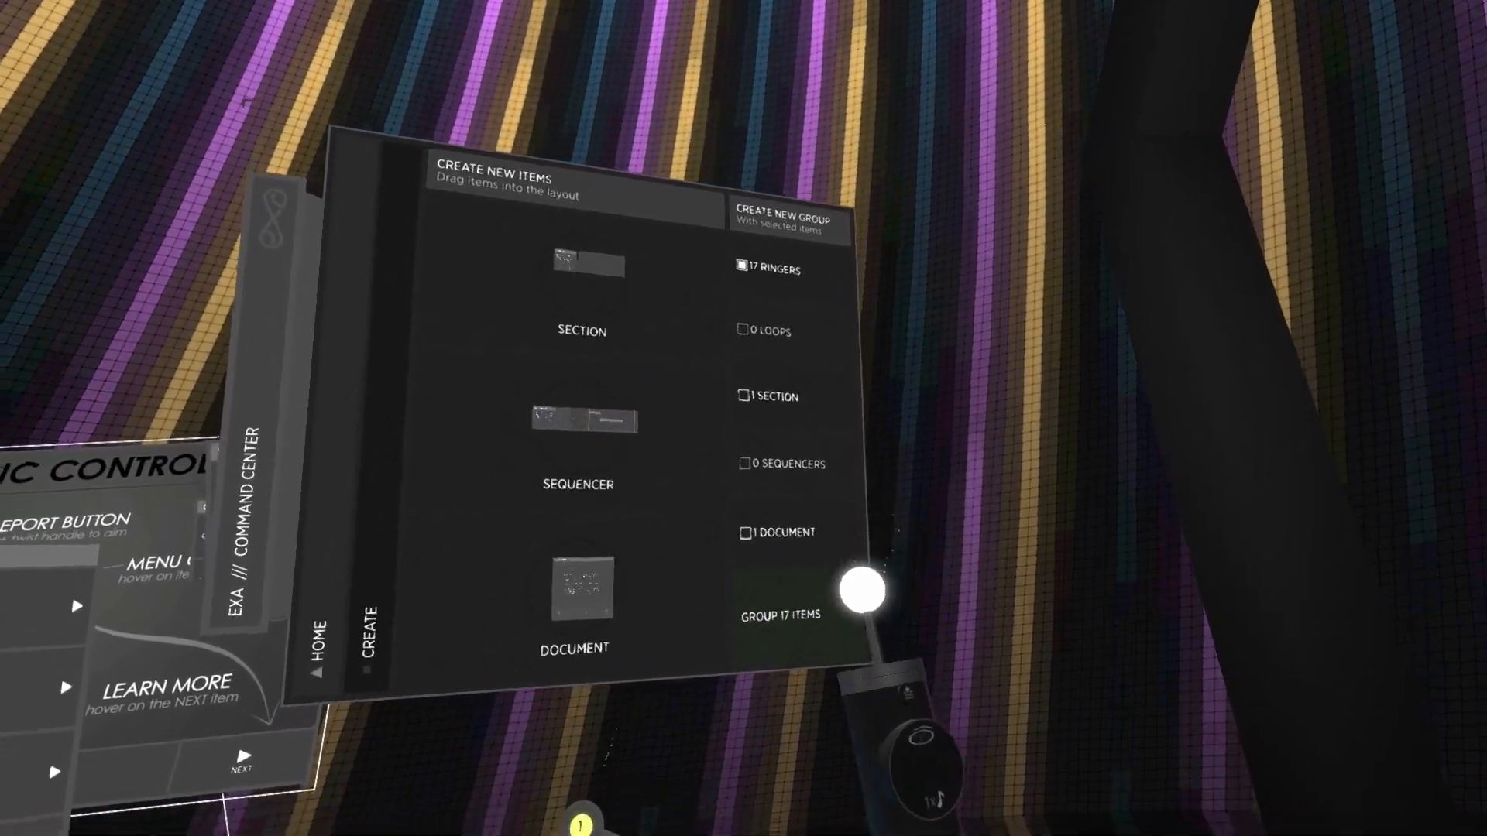
pyautogui.click(837, 500)
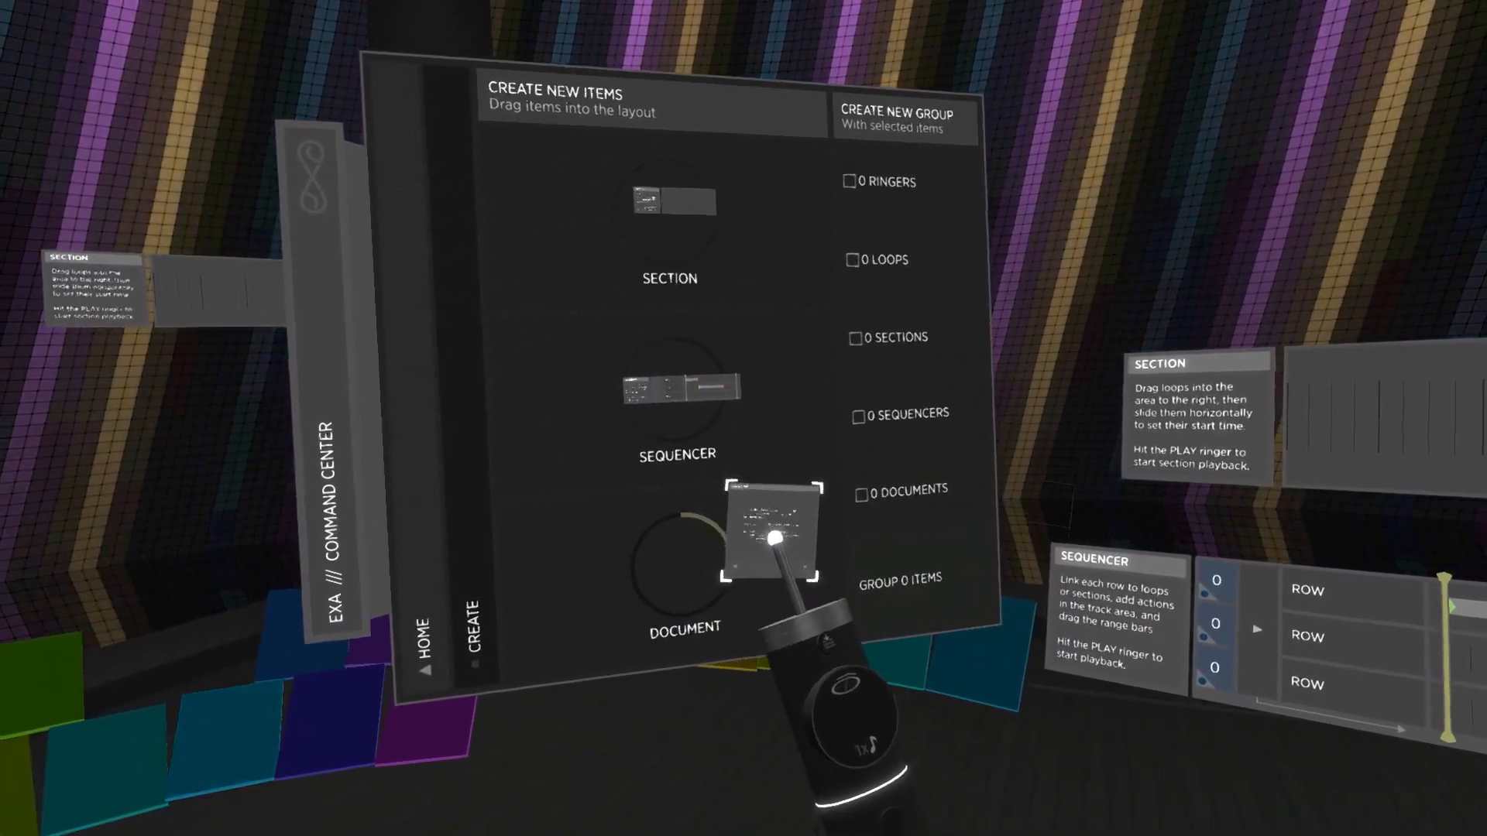
# Drag a Document item from the Create page into the layout.
pyautogui.click(776, 541)
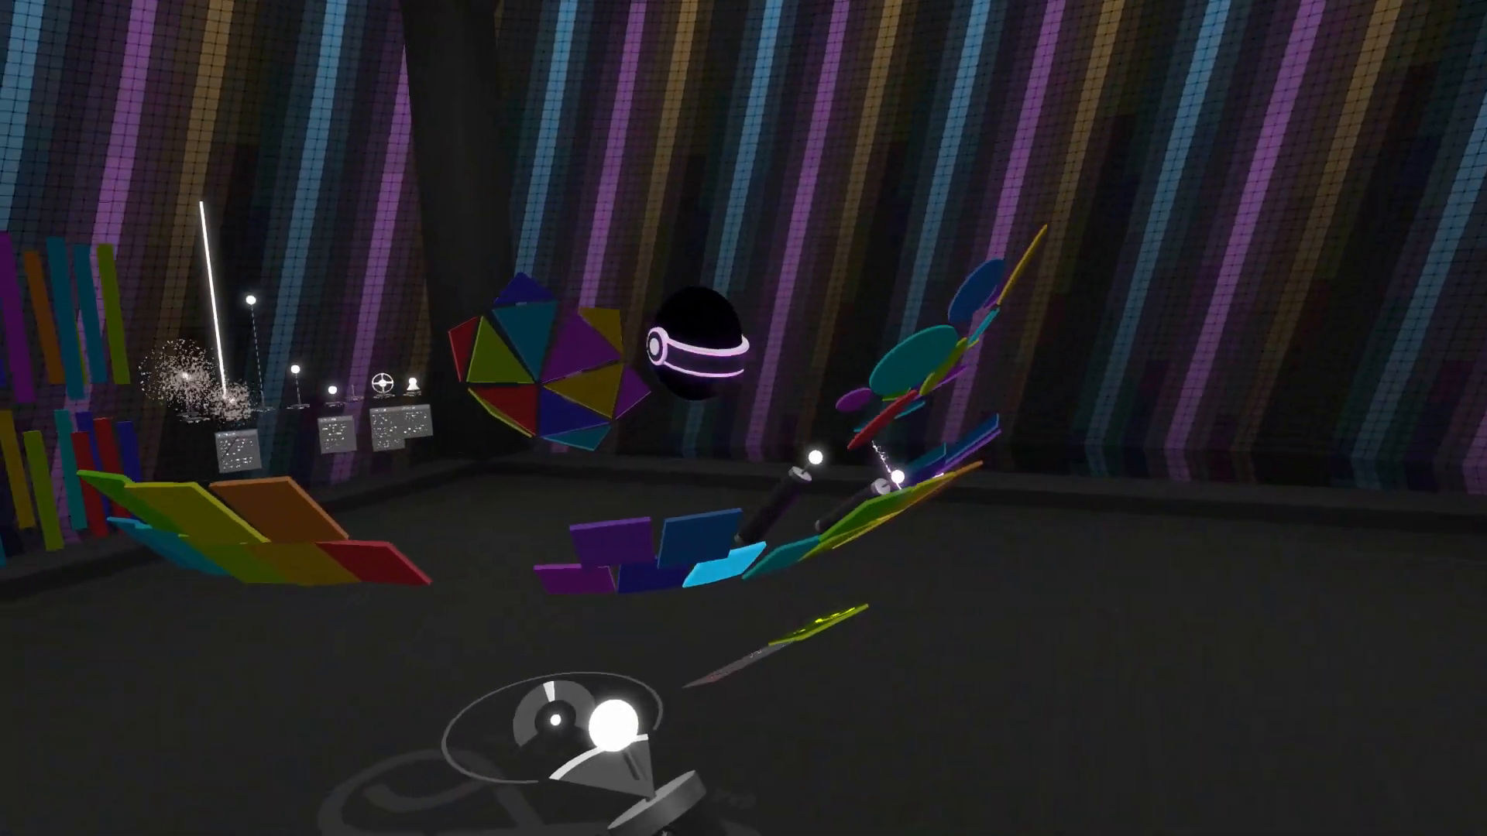
pyautogui.moveTo(743, 418)
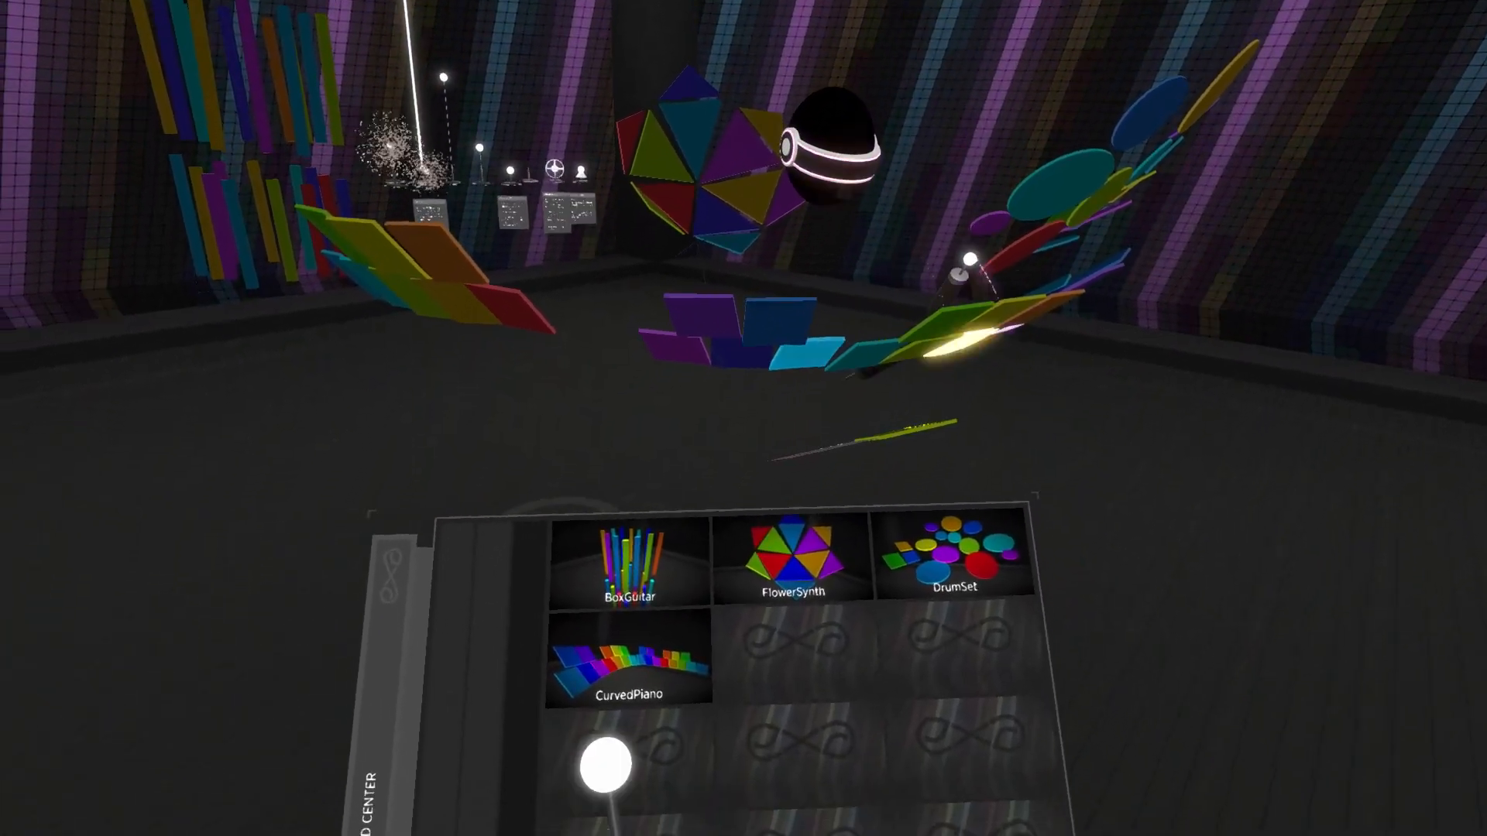
# Load an instrument bundle from the Bundles > Load grid, then return to bundle options.
pyautogui.click(954, 557)
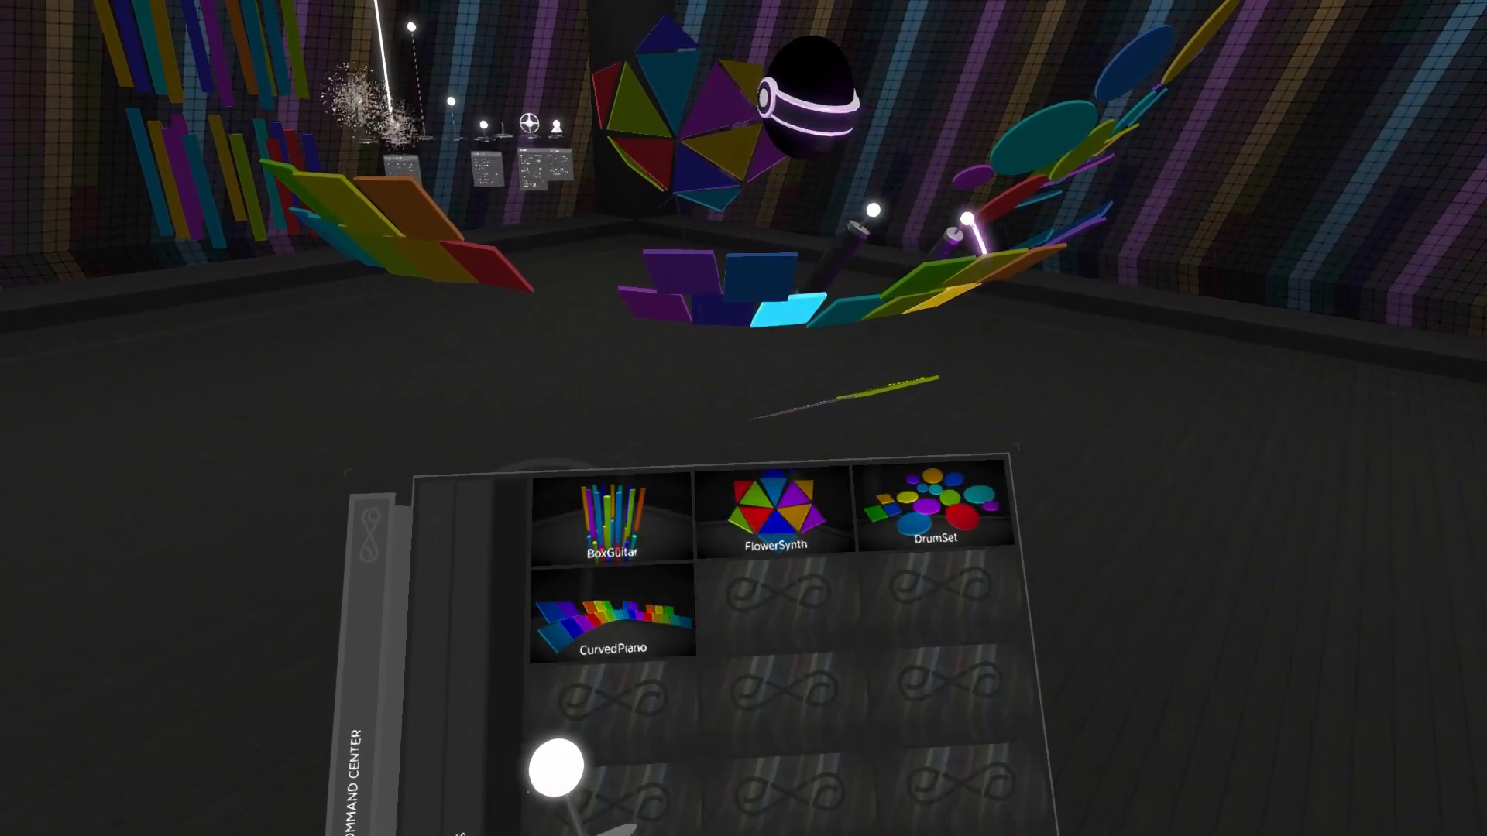
pyautogui.click(613, 512)
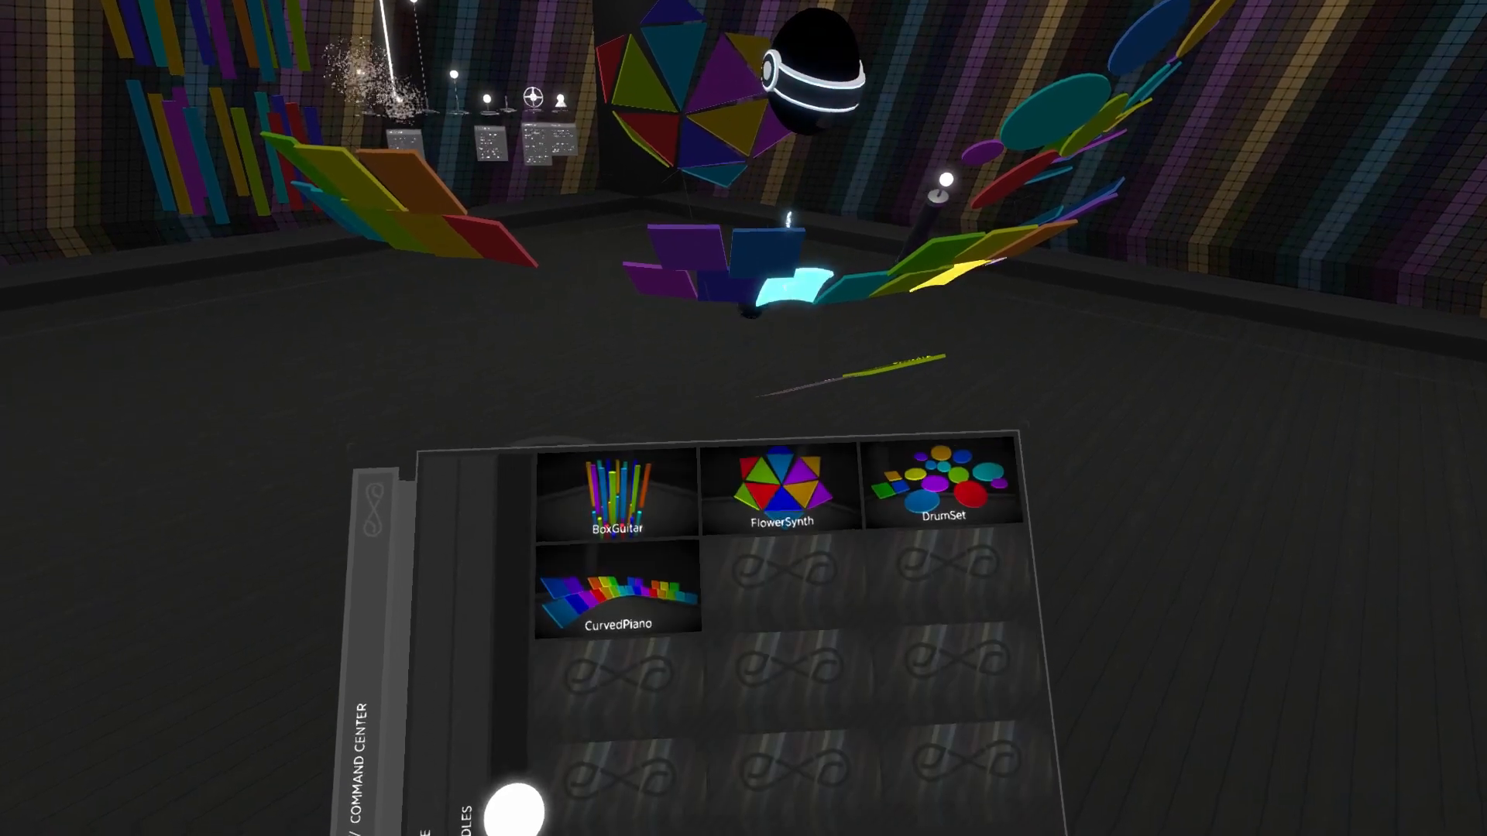
pyautogui.click(617, 592)
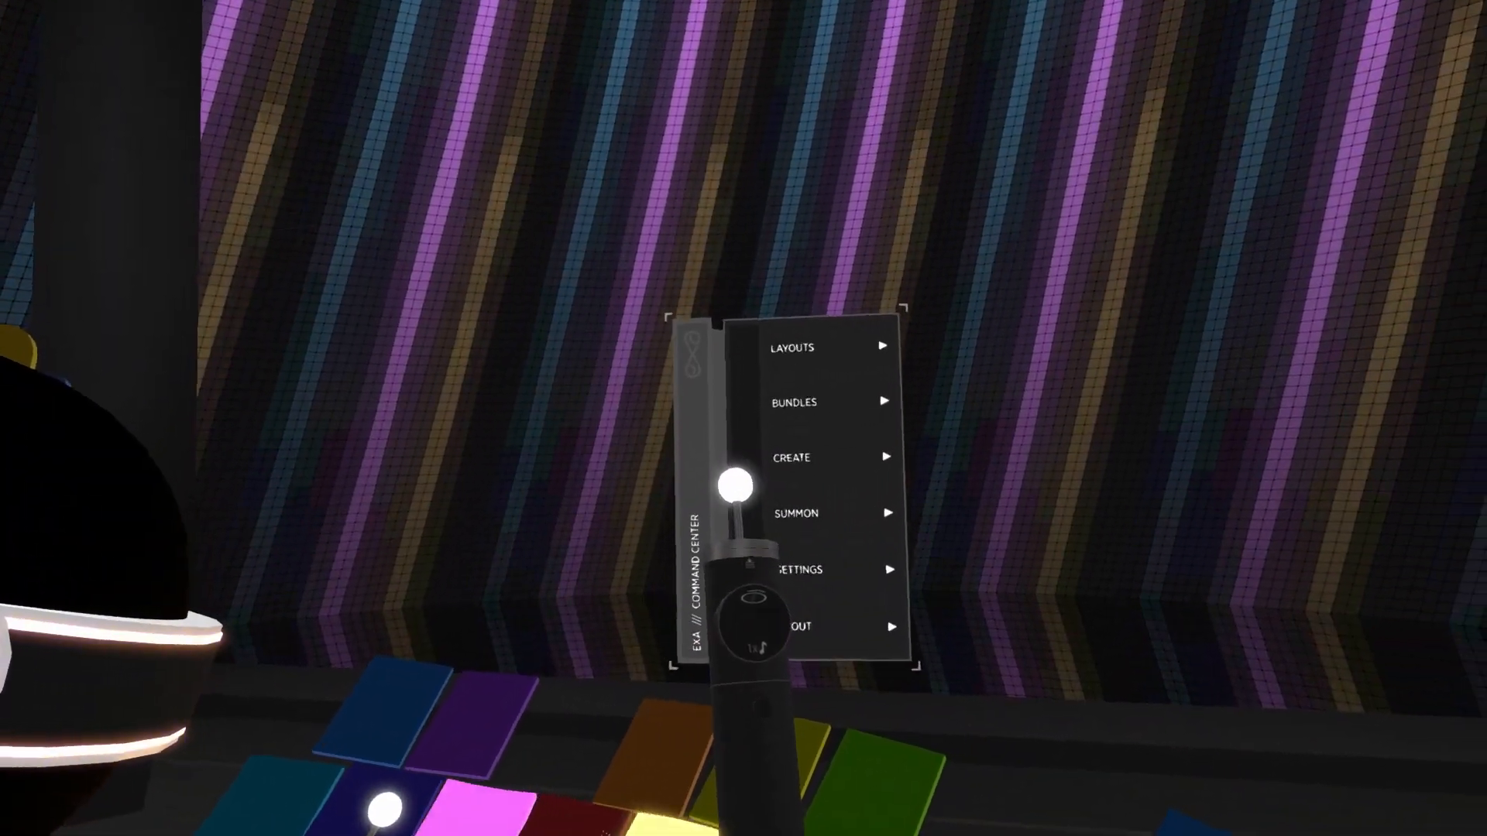
# Save a bundle titled 'piano', then save three ringers and a loop as another bundle.
pyautogui.click(793, 401)
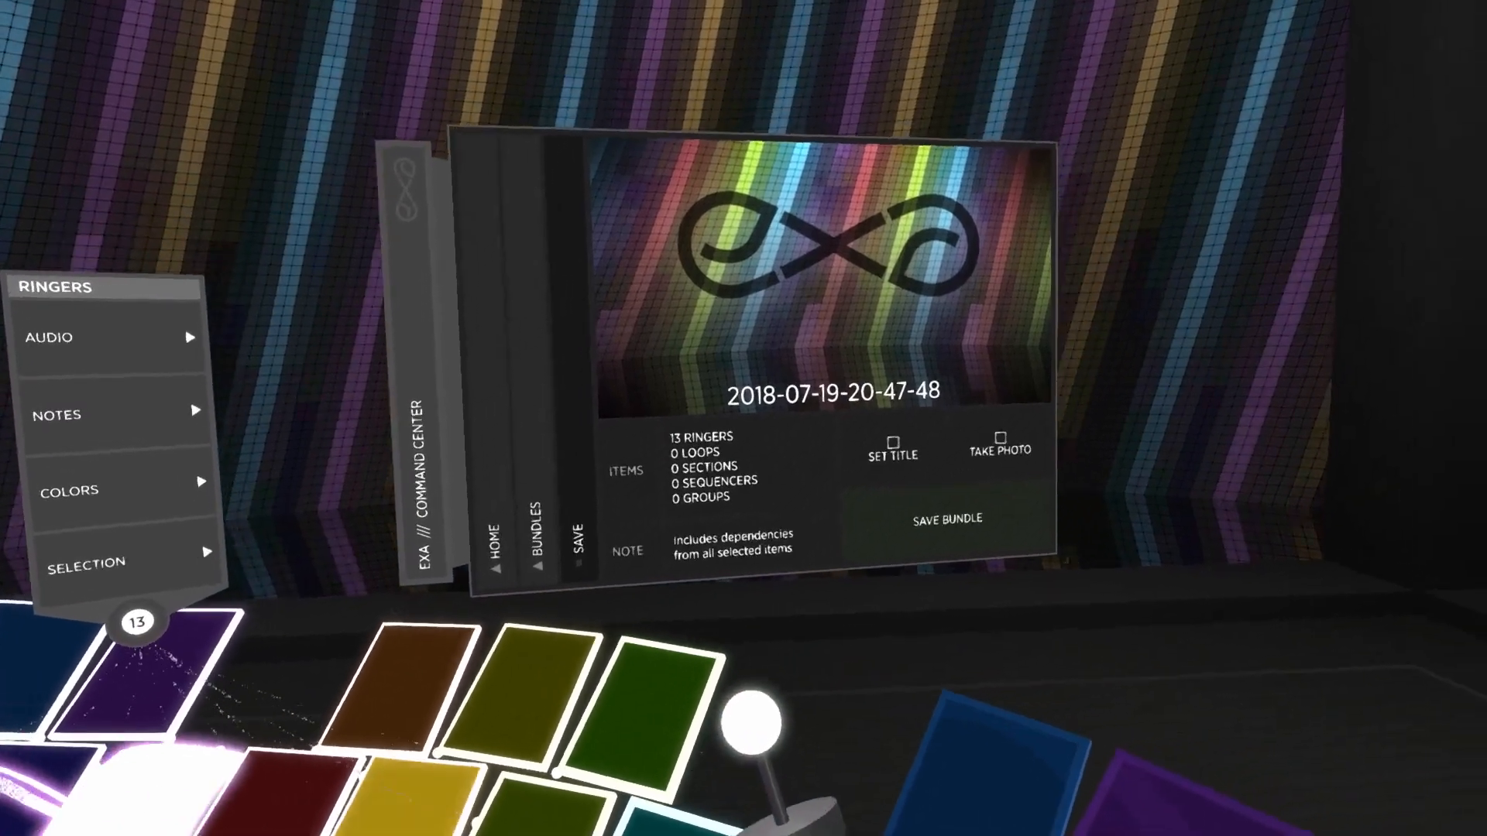
pyautogui.click(889, 456)
pyautogui.write('piano')
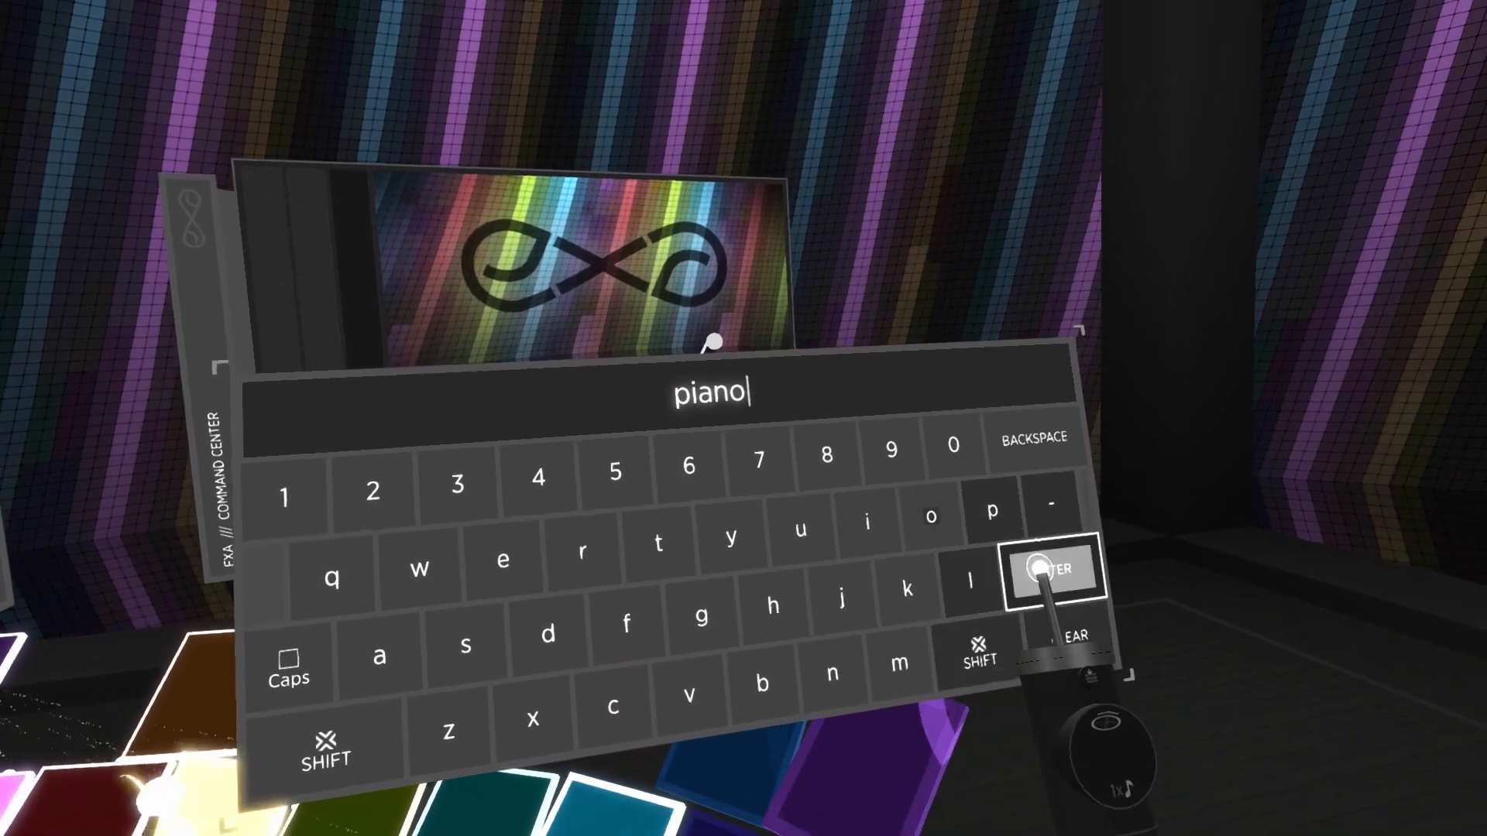
pyautogui.click(1047, 570)
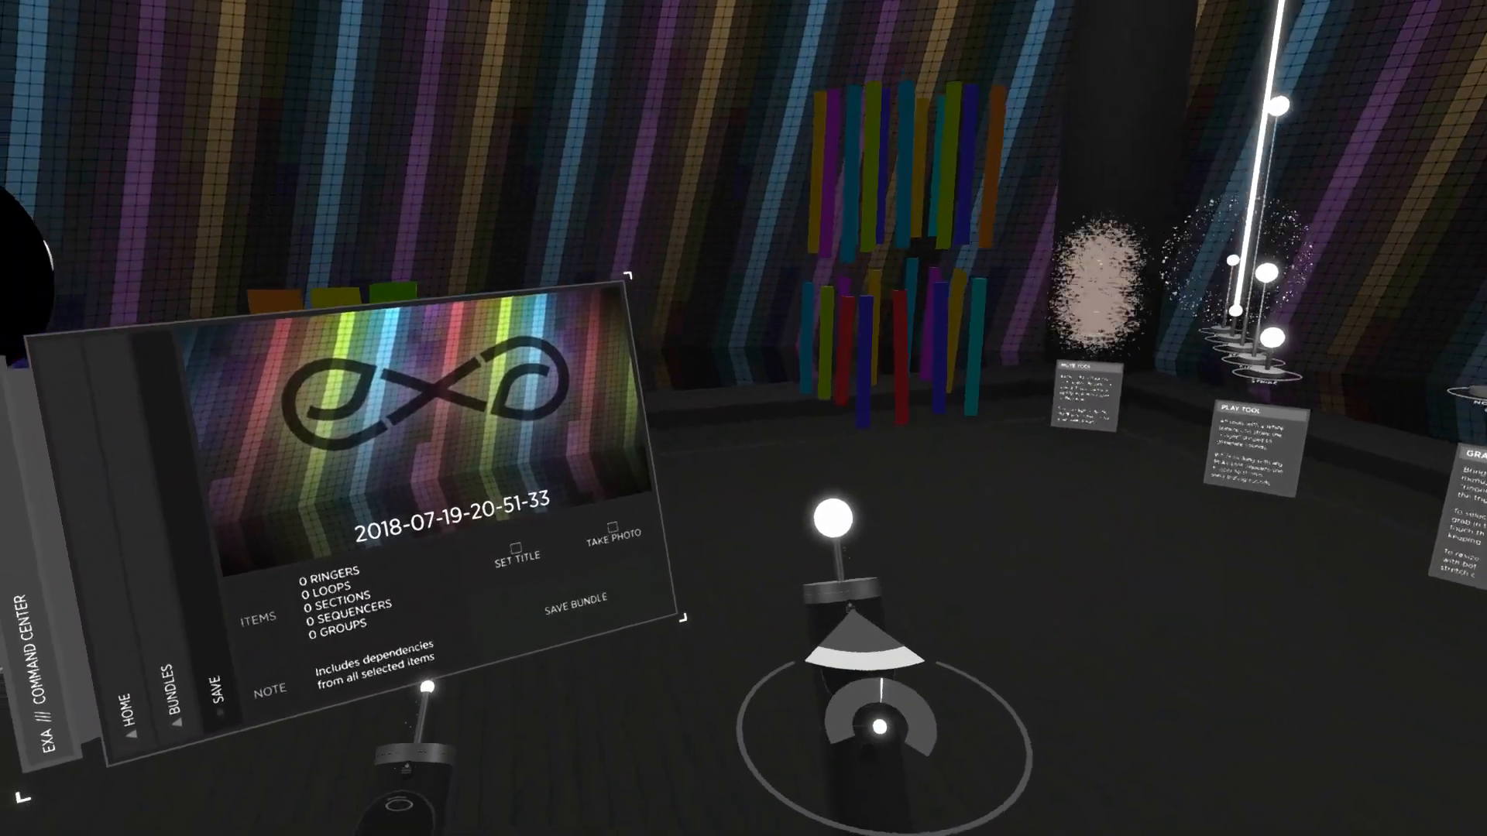
pyautogui.moveTo(743, 418)
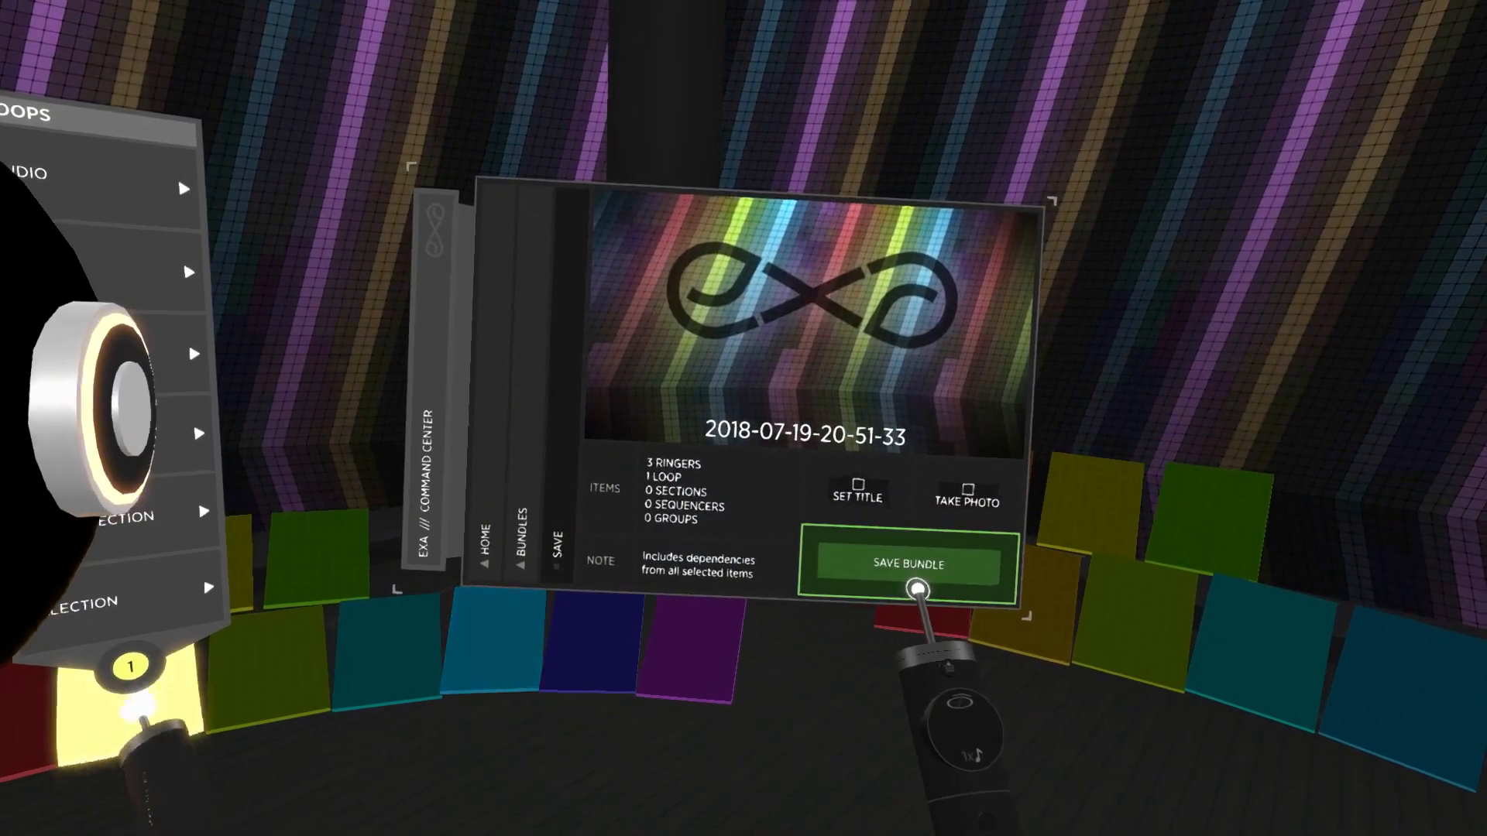
pyautogui.click(905, 565)
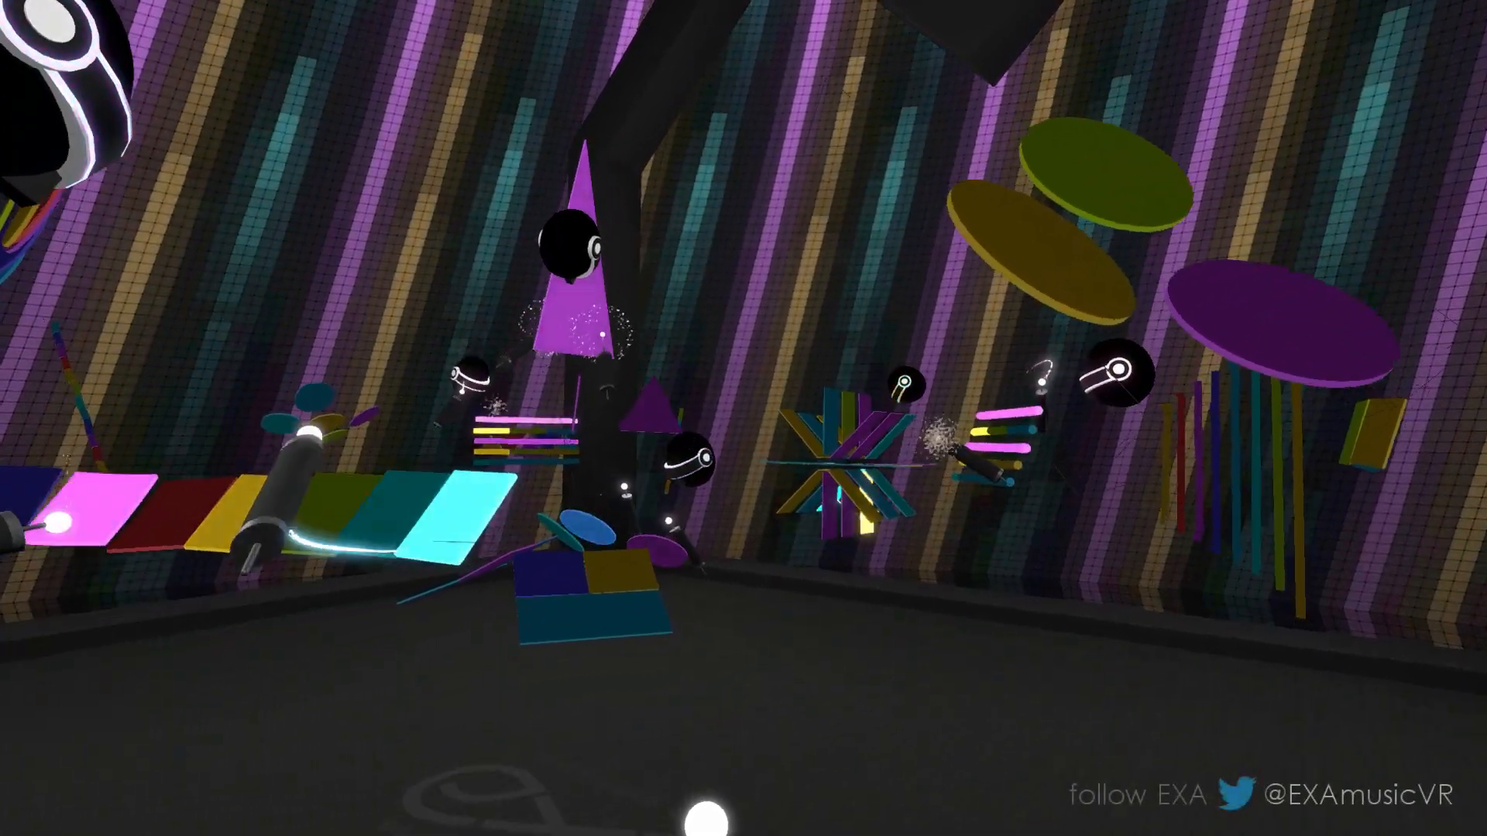
pyautogui.moveTo(743, 419)
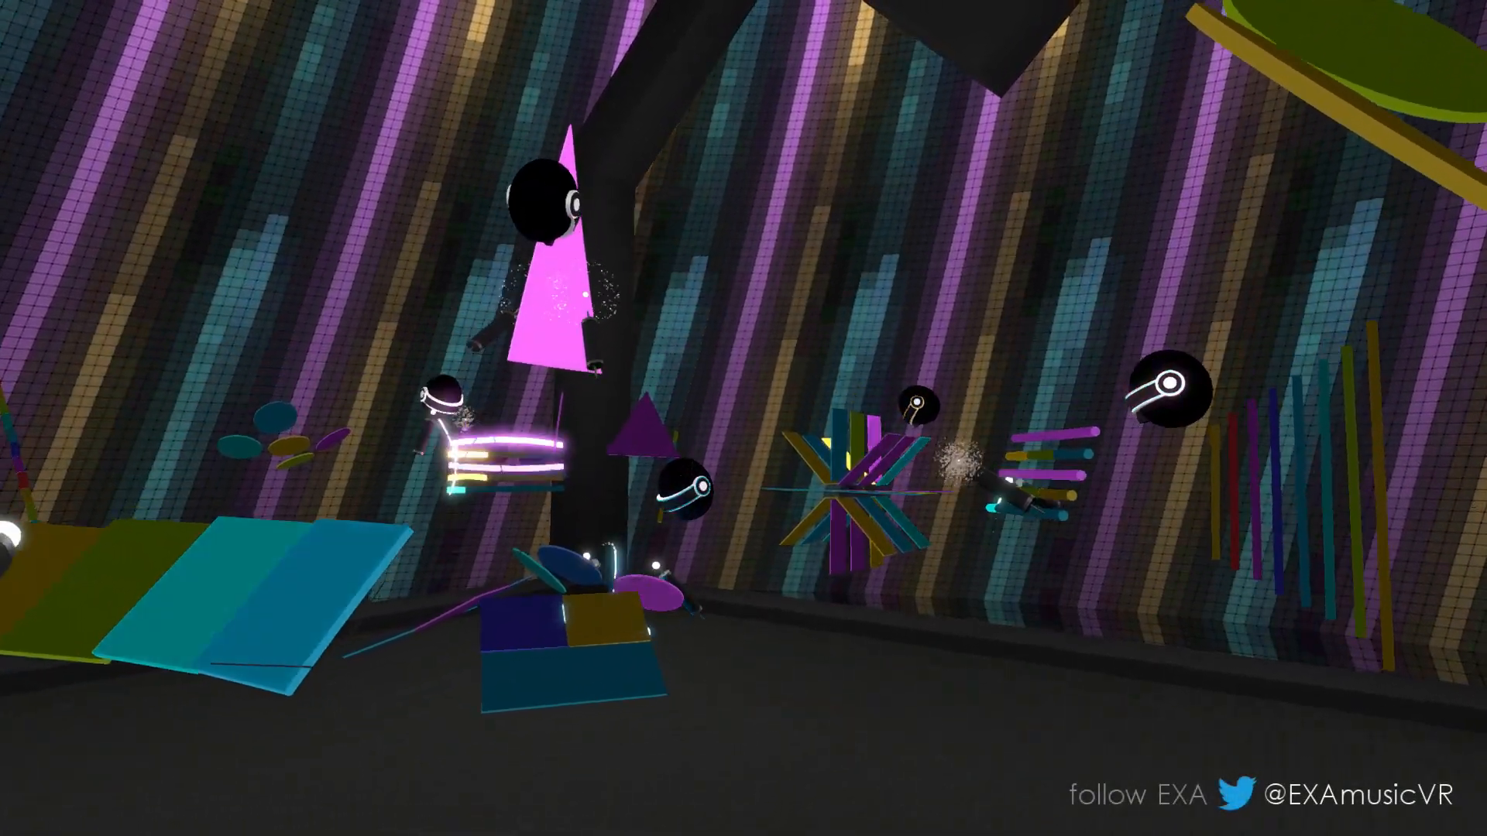